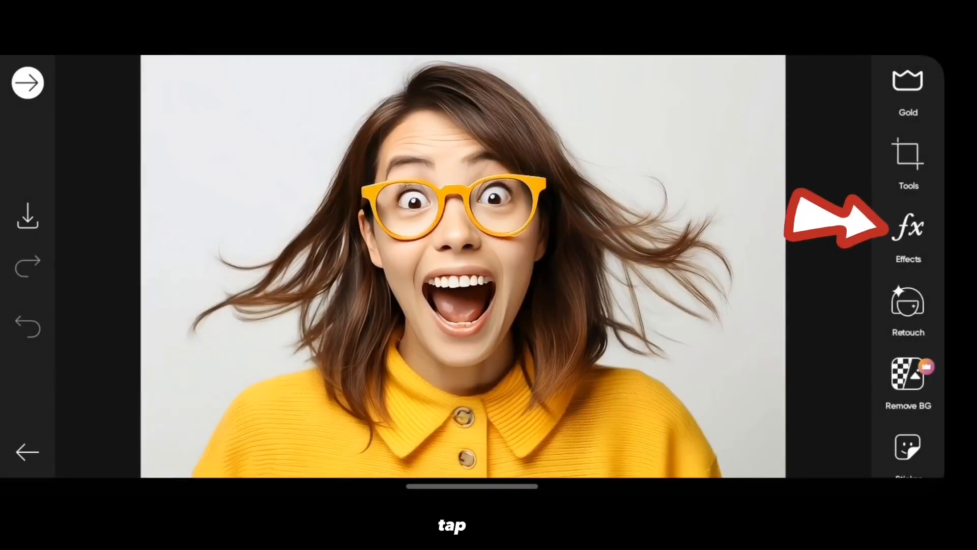
Show the COLORS effects collection for the portrait photo.
left_click(908, 226)
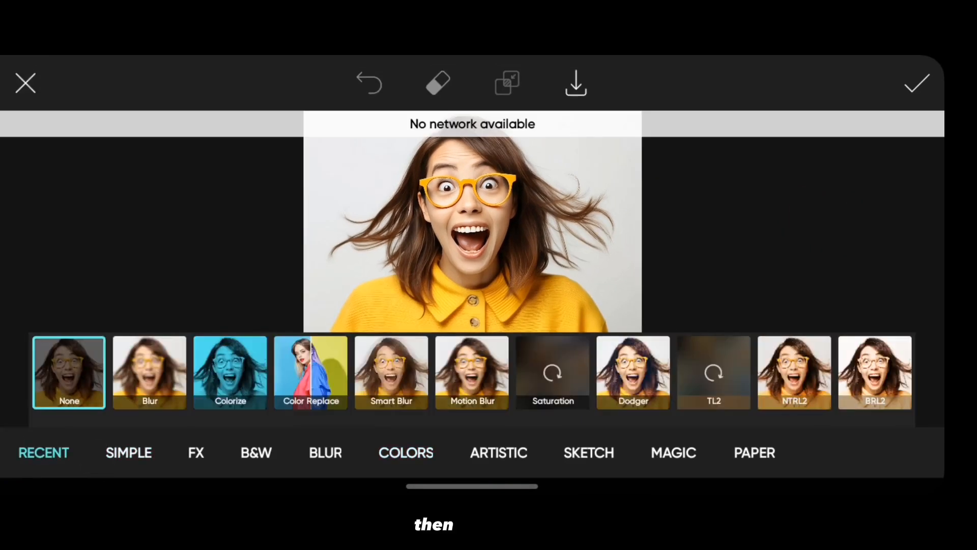
left_click(406, 452)
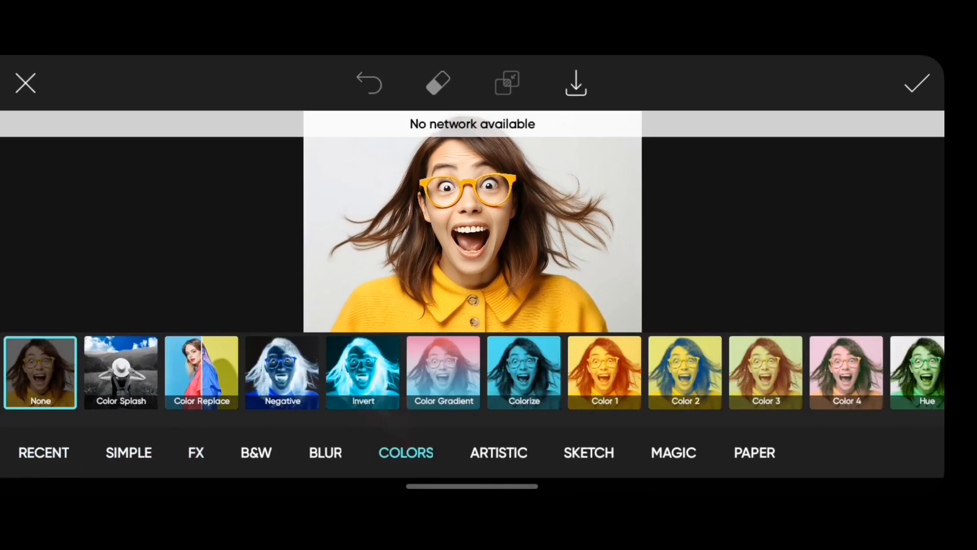
Apply Color Splash keeping yellow (hue range 10–30) with a grayscale rather than sepia background.
left_click(120, 372)
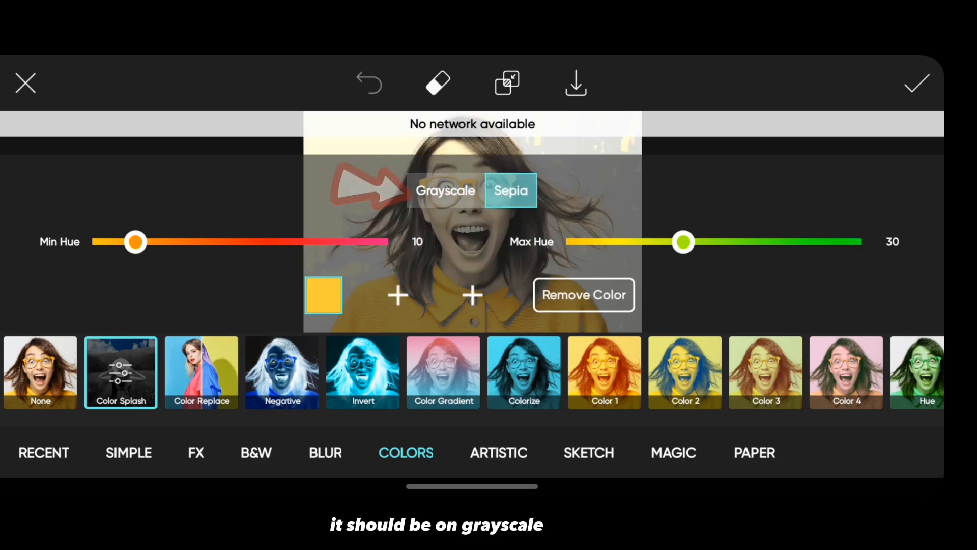
left_click(446, 191)
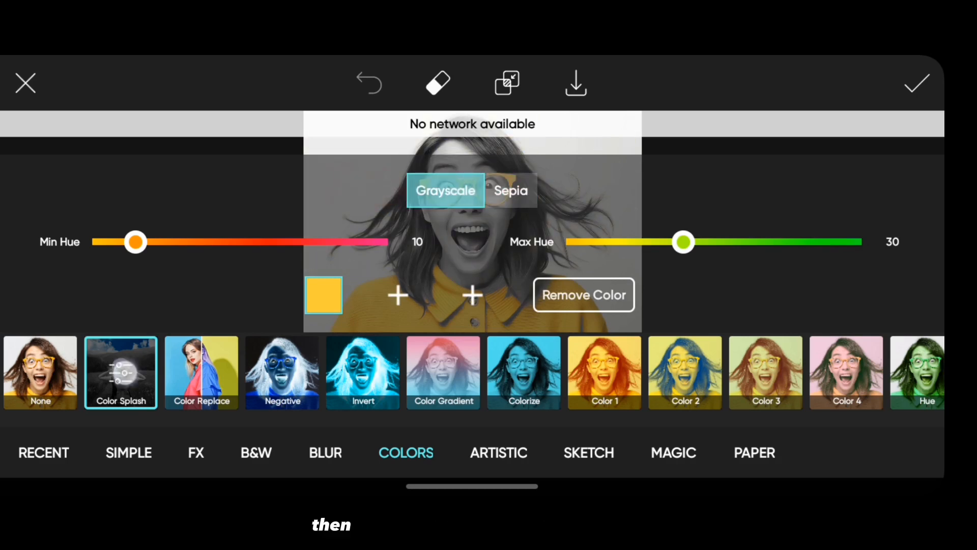
left_click(437, 83)
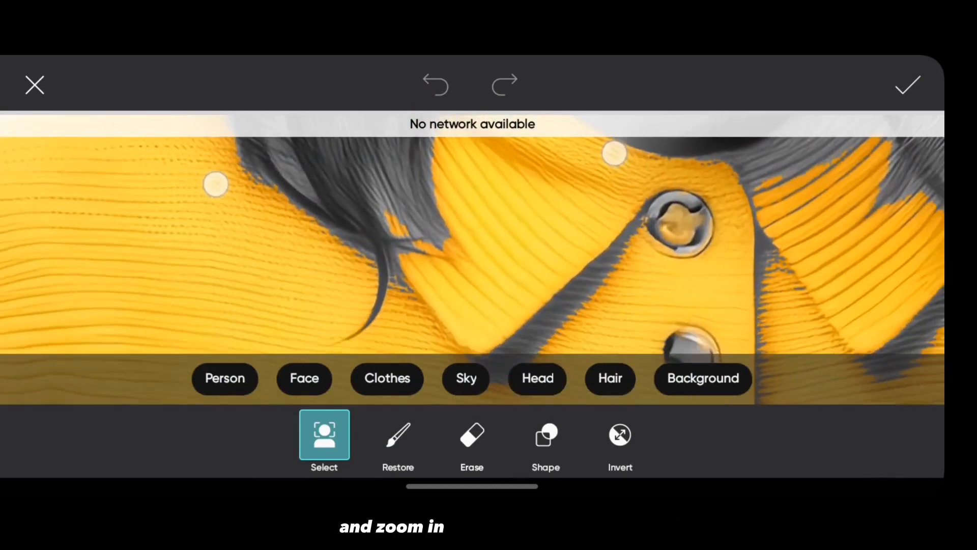
Erase stray colour, restore missed yellow areas on the mask, then confirm and apply Color Splash.
left_click(472, 437)
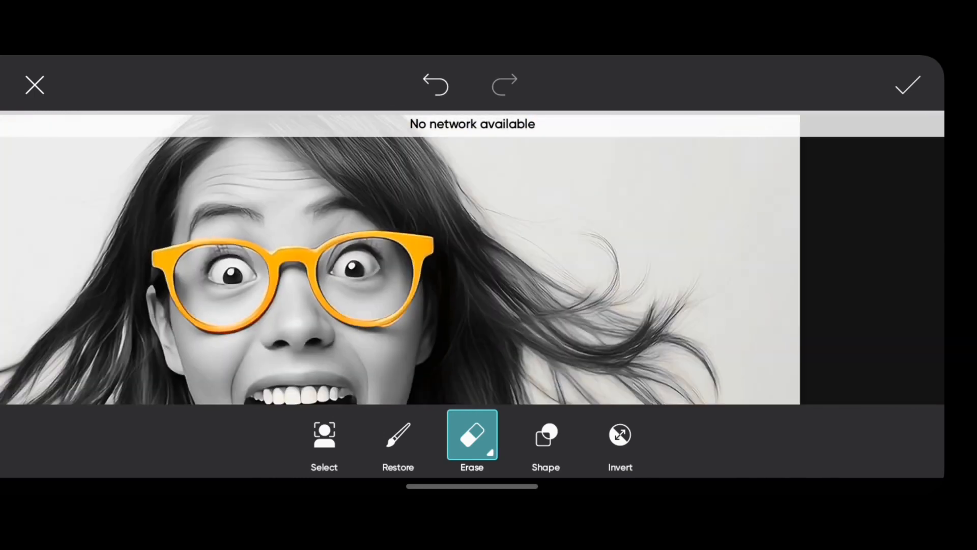
left_click(398, 434)
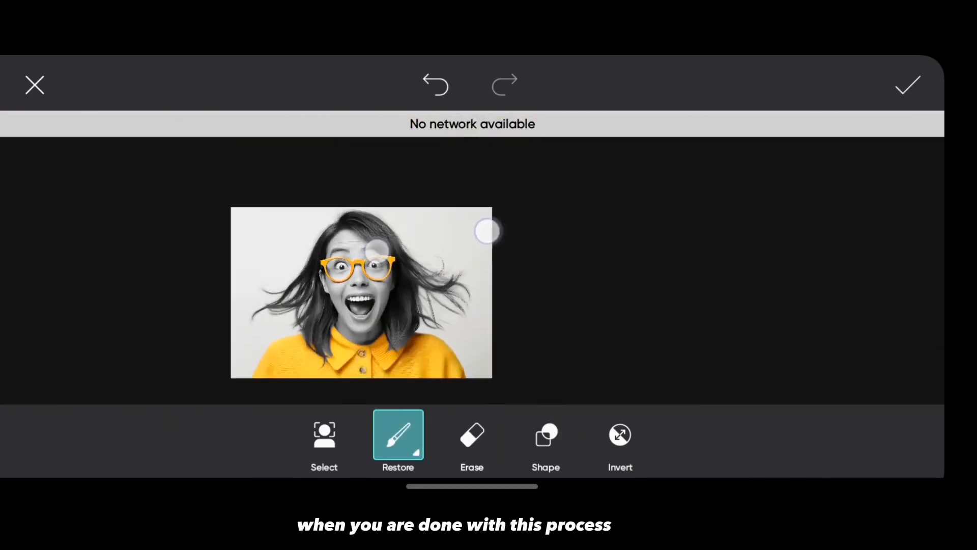
left_click(908, 85)
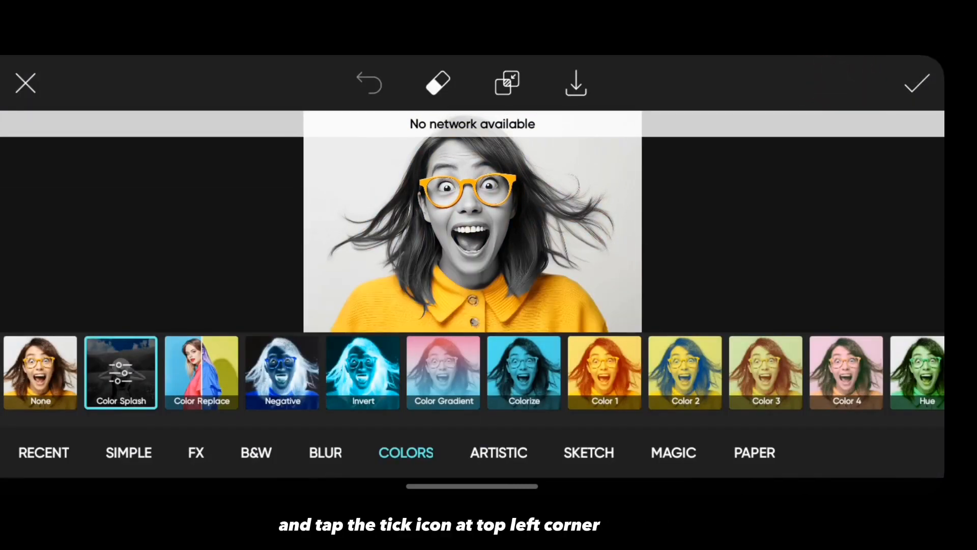
left_click(916, 83)
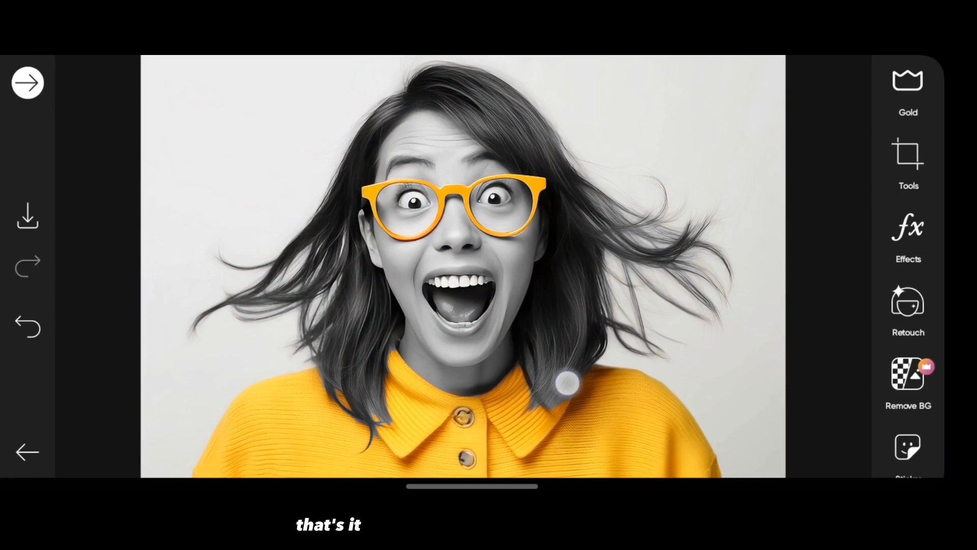